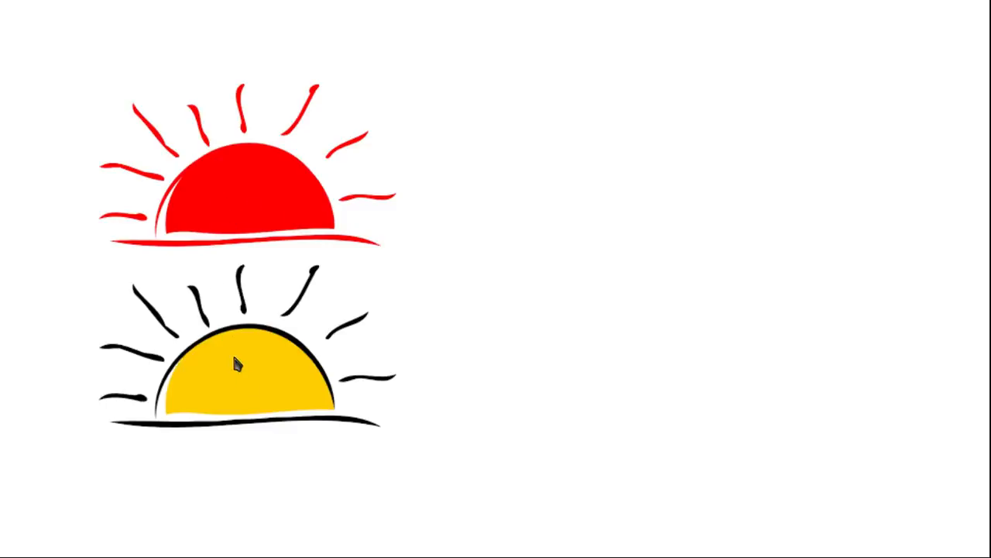
mouse_move(254, 242)
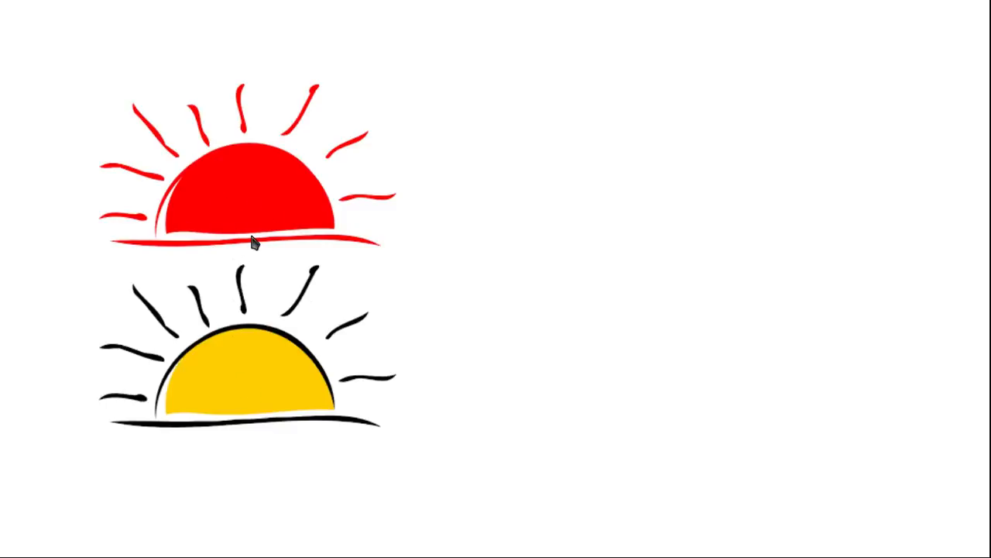
mouse_move(220, 183)
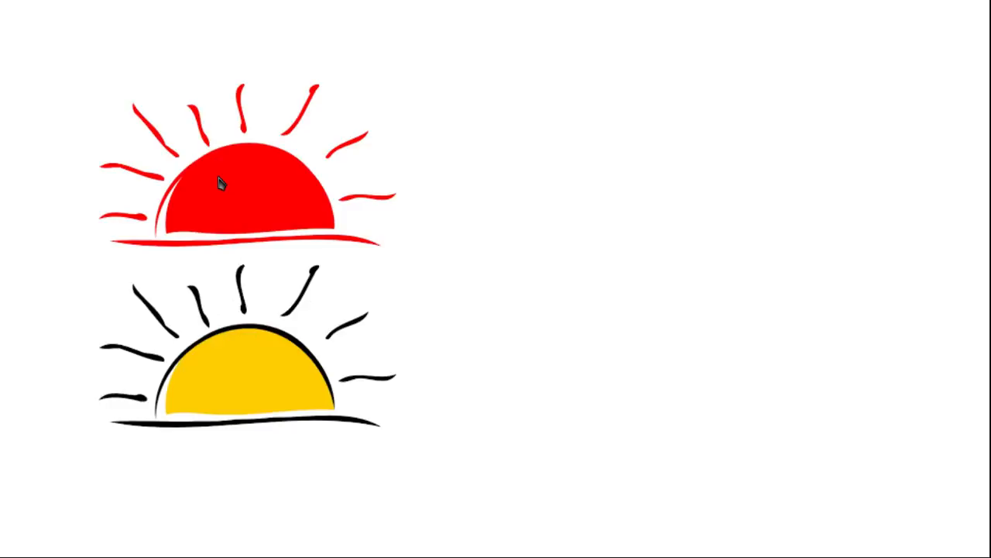
mouse_move(233, 373)
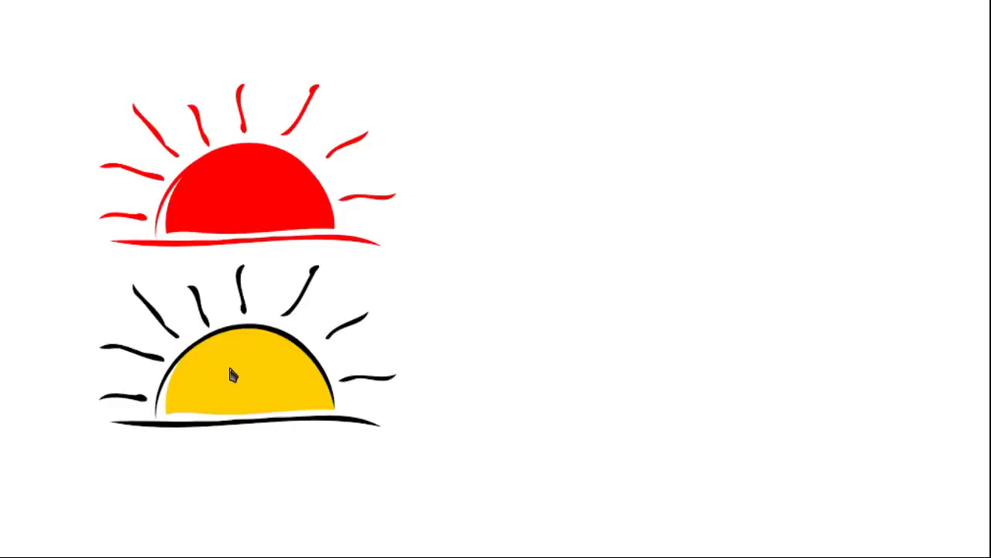
mouse_move(215, 372)
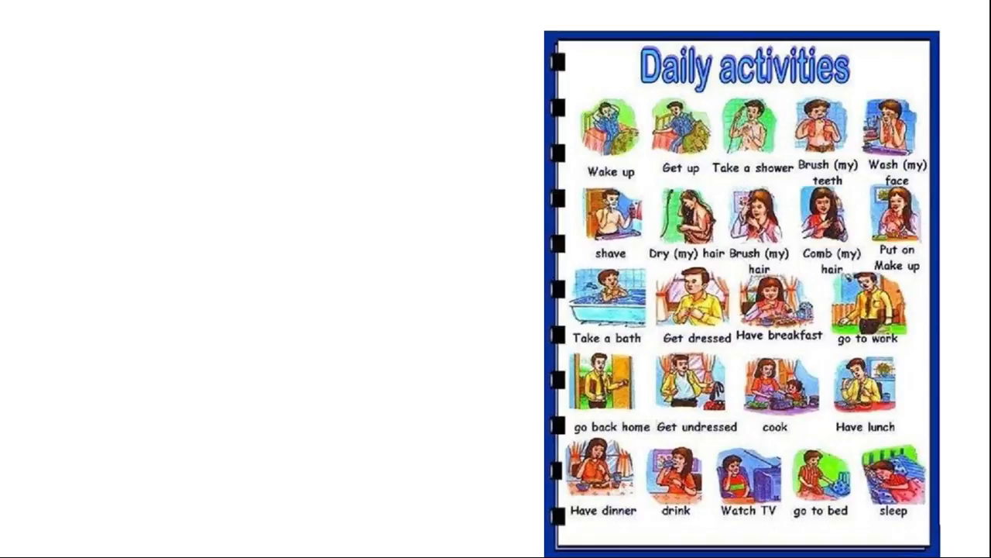
mouse_move(758, 266)
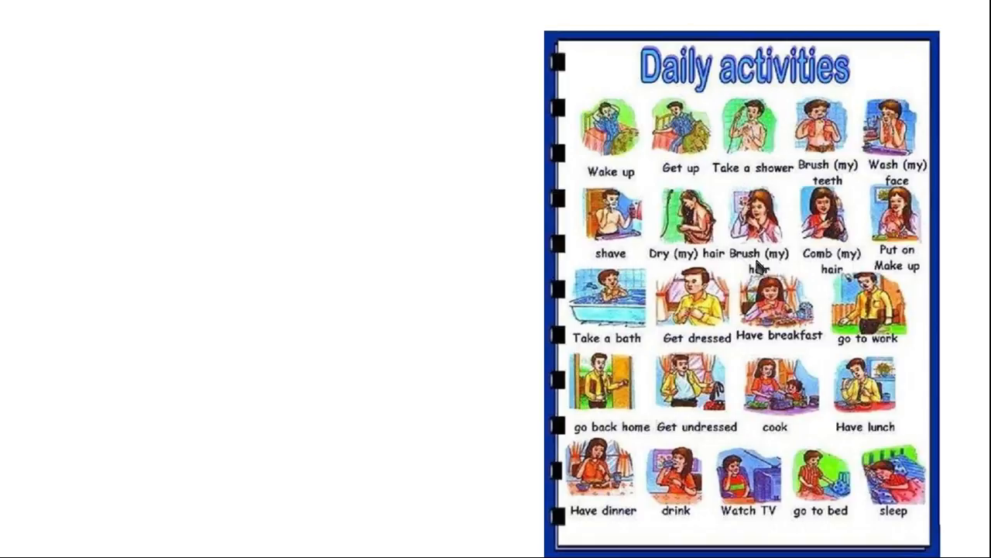
mouse_move(747, 376)
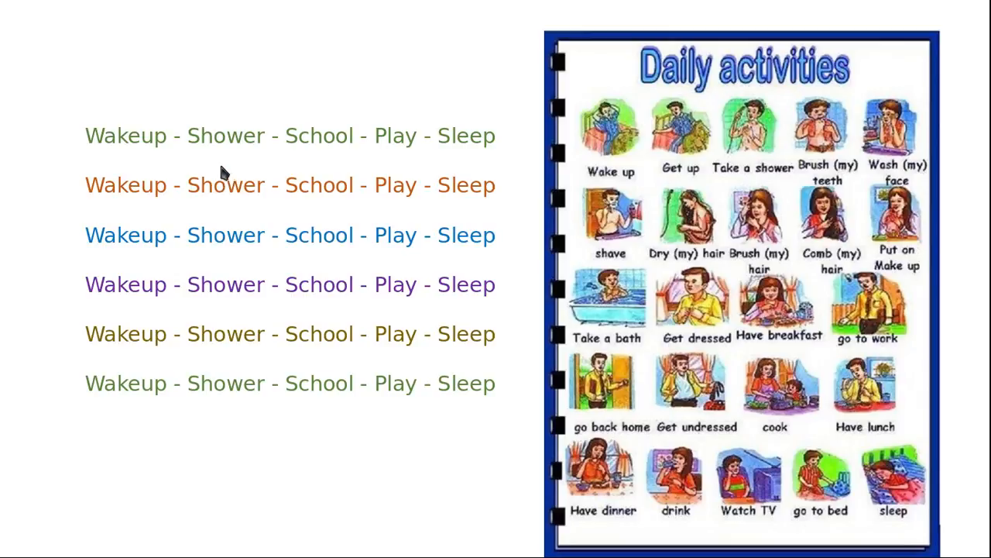
mouse_move(186, 168)
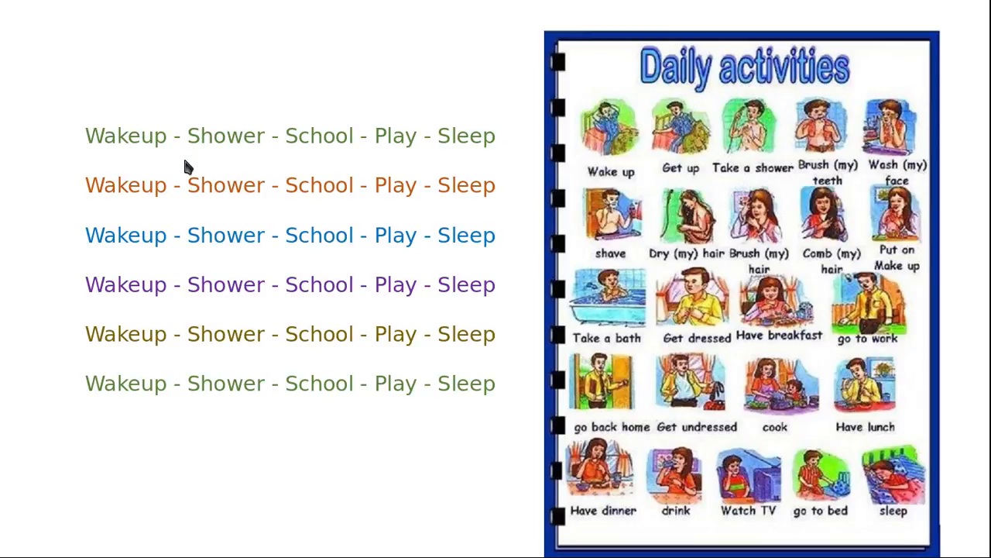
mouse_move(344, 142)
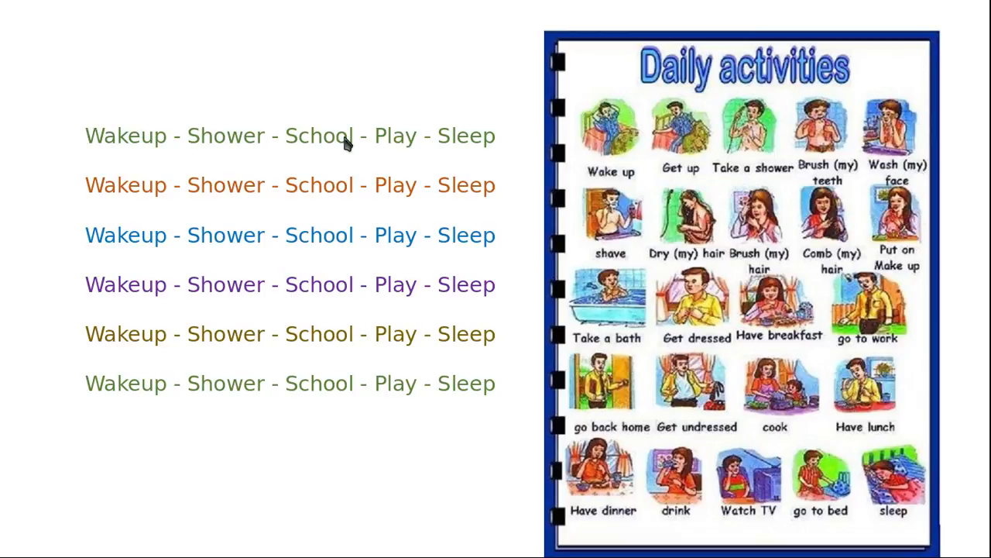
mouse_move(472, 162)
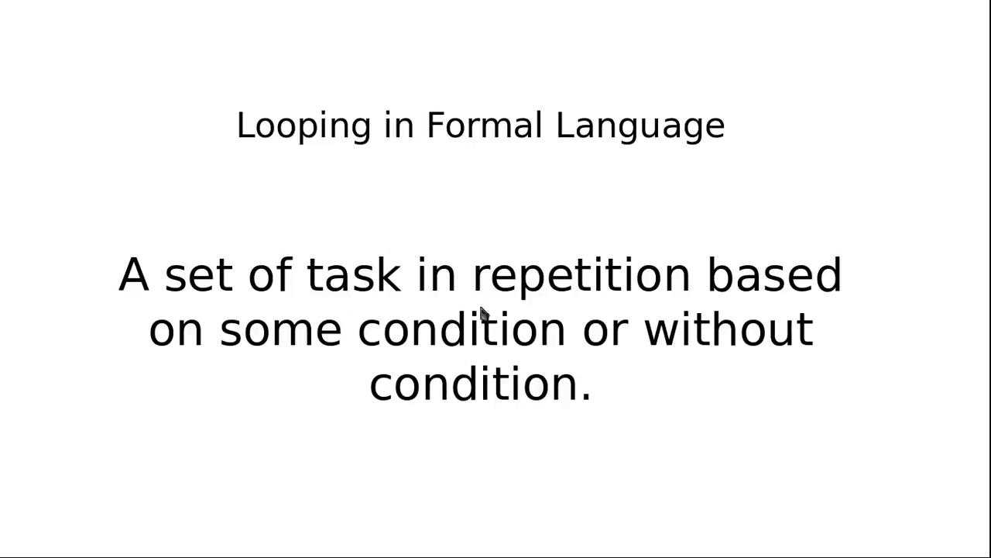
mouse_move(508, 308)
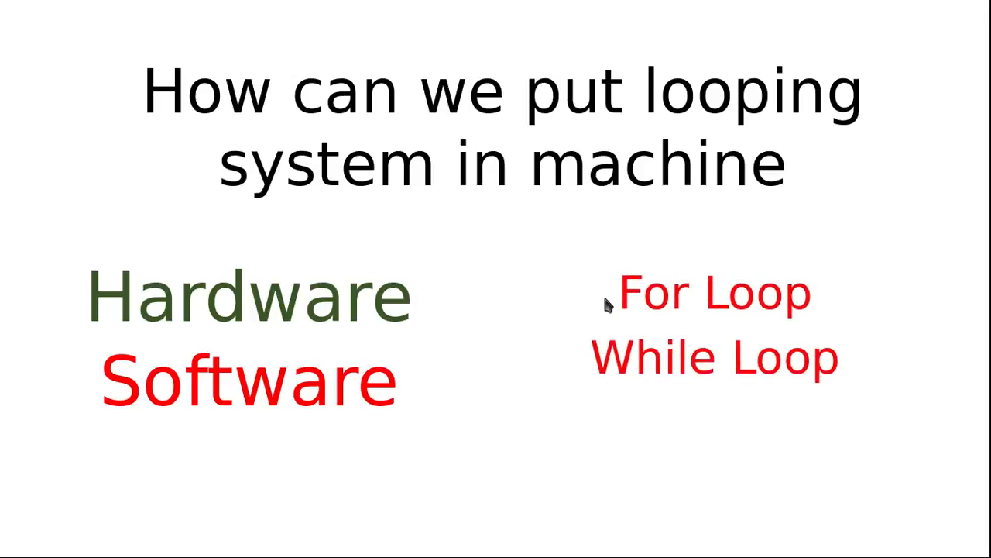
mouse_move(658, 357)
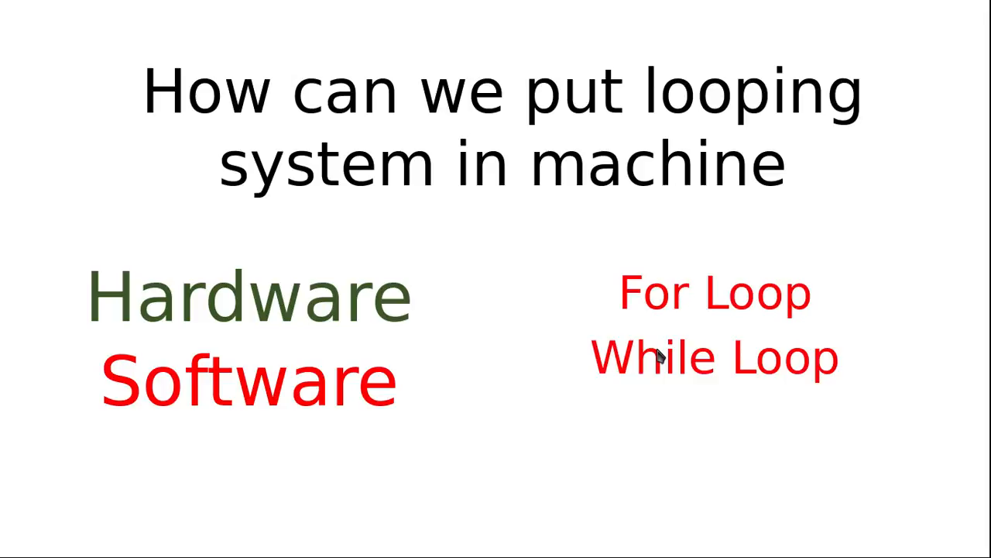
mouse_move(678, 316)
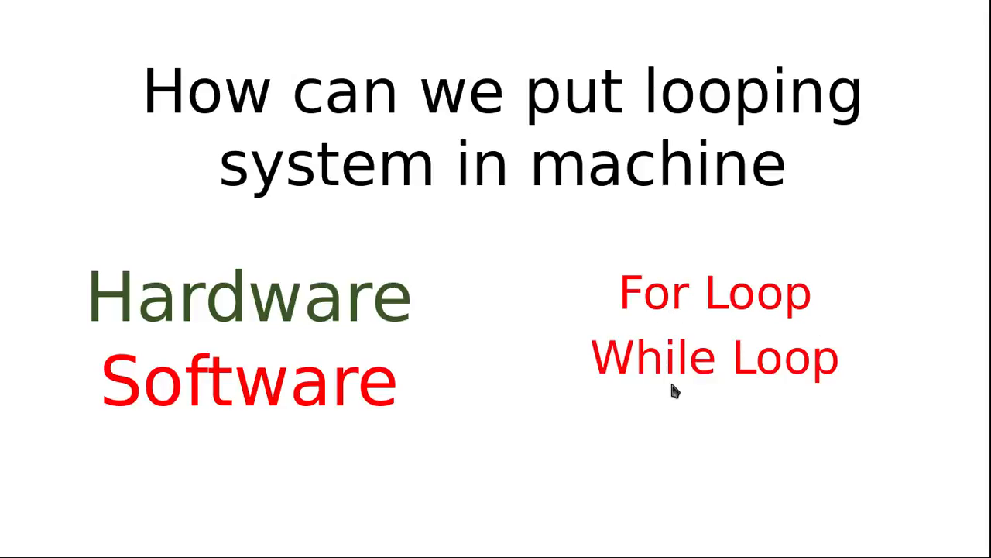
mouse_move(666, 302)
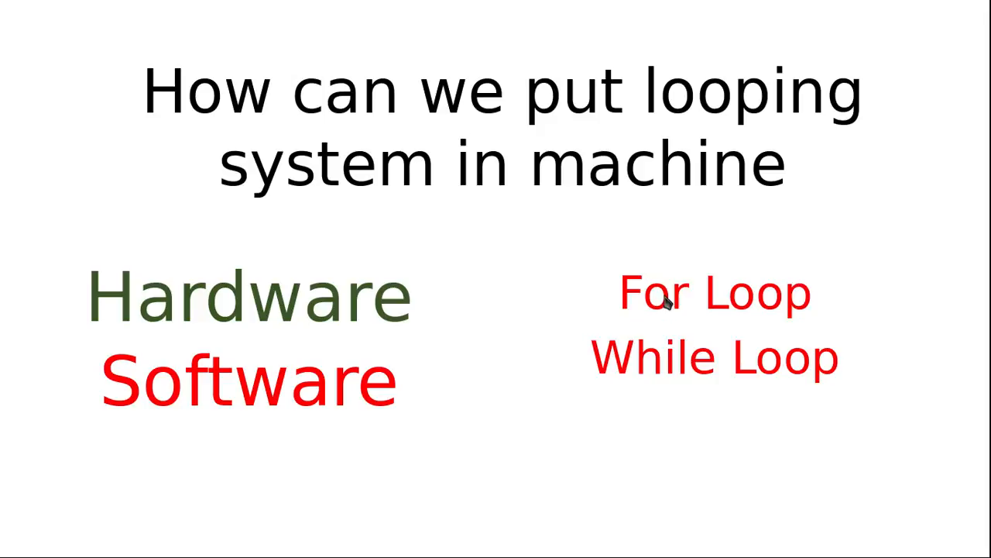
mouse_move(666, 380)
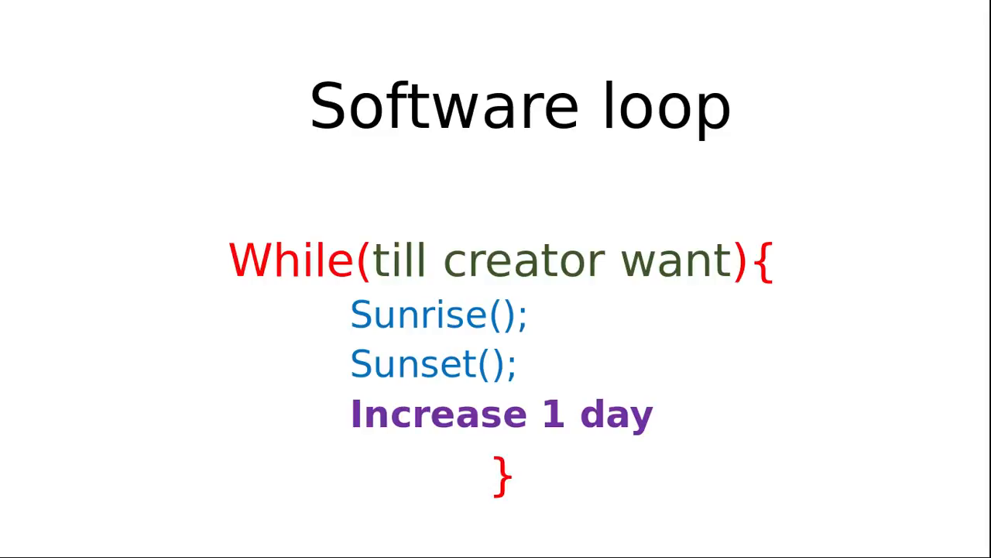
mouse_move(425, 323)
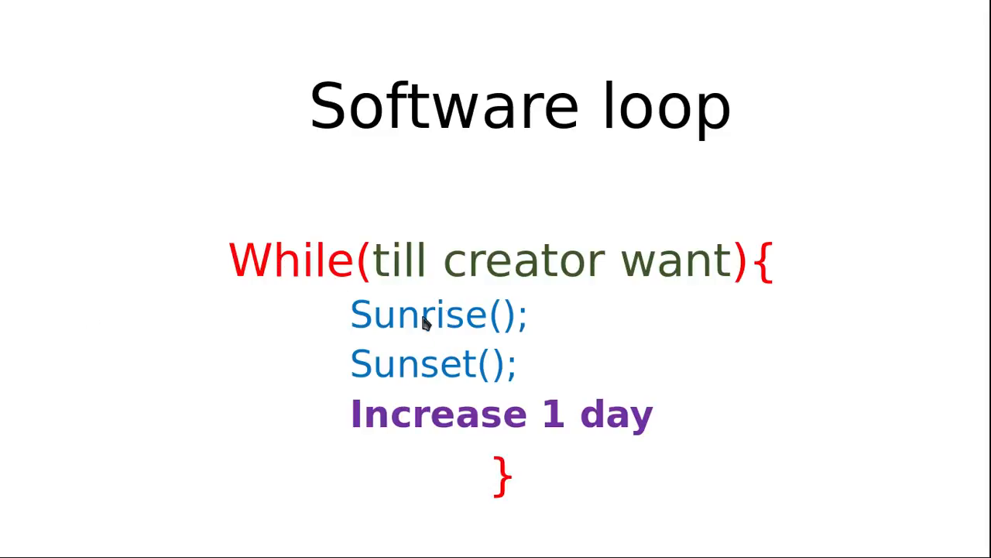
mouse_move(399, 325)
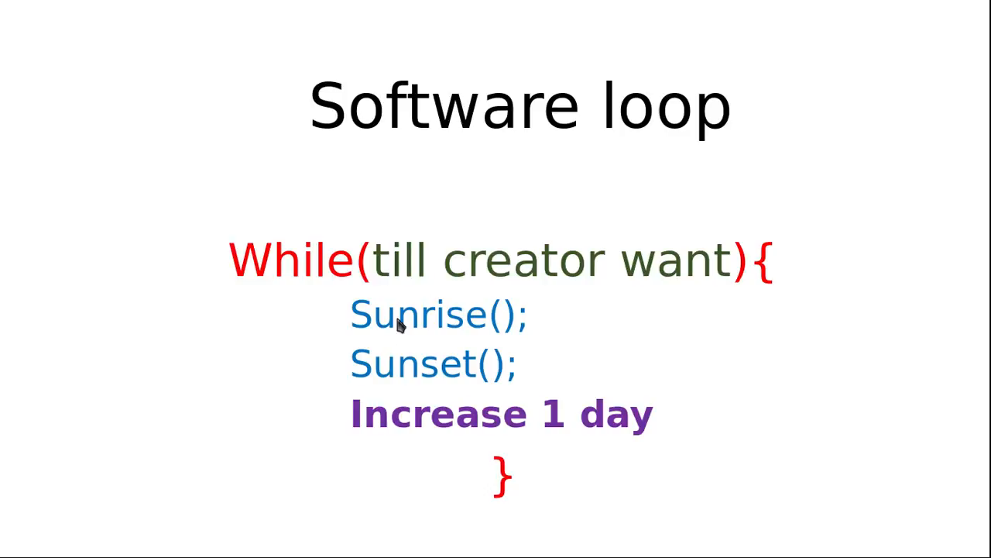
mouse_move(428, 463)
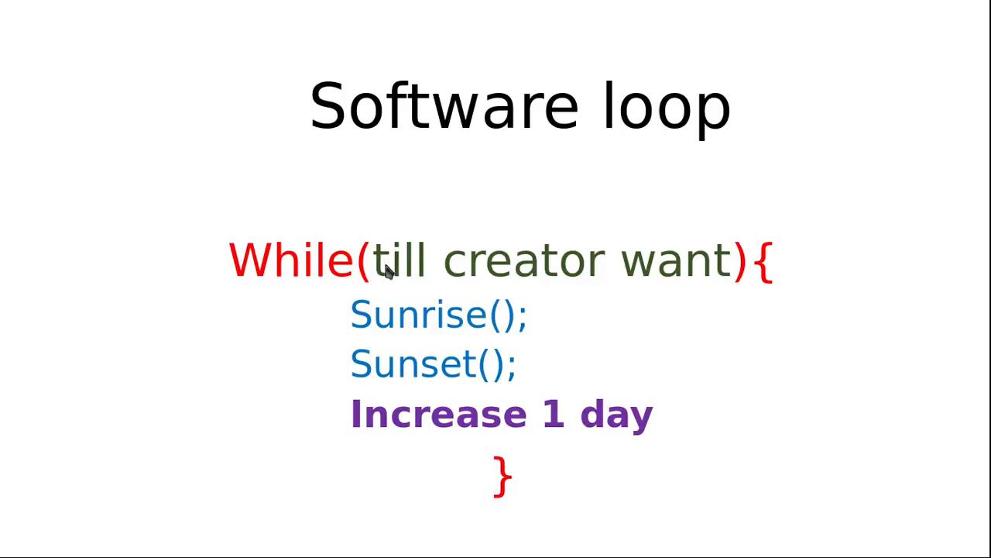
mouse_move(586, 248)
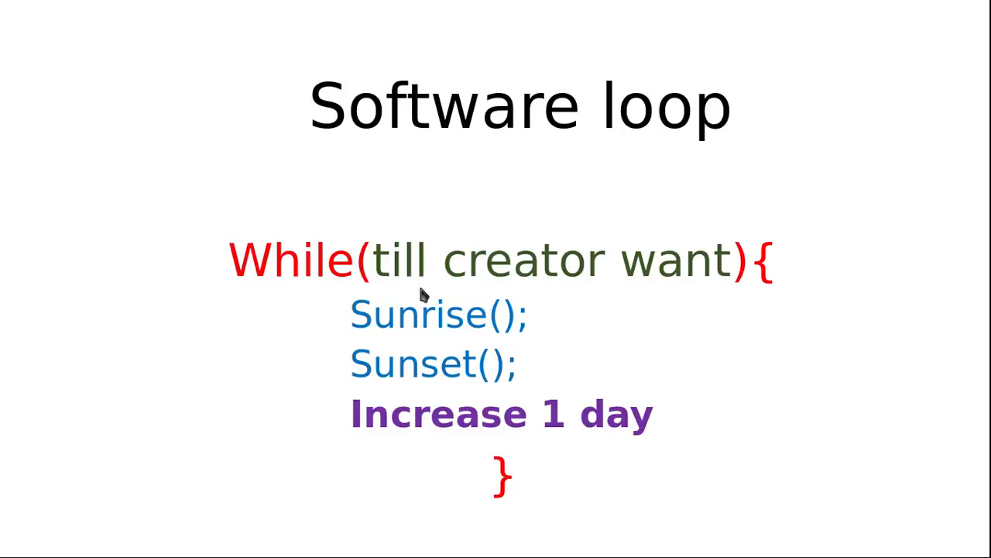
mouse_move(462, 356)
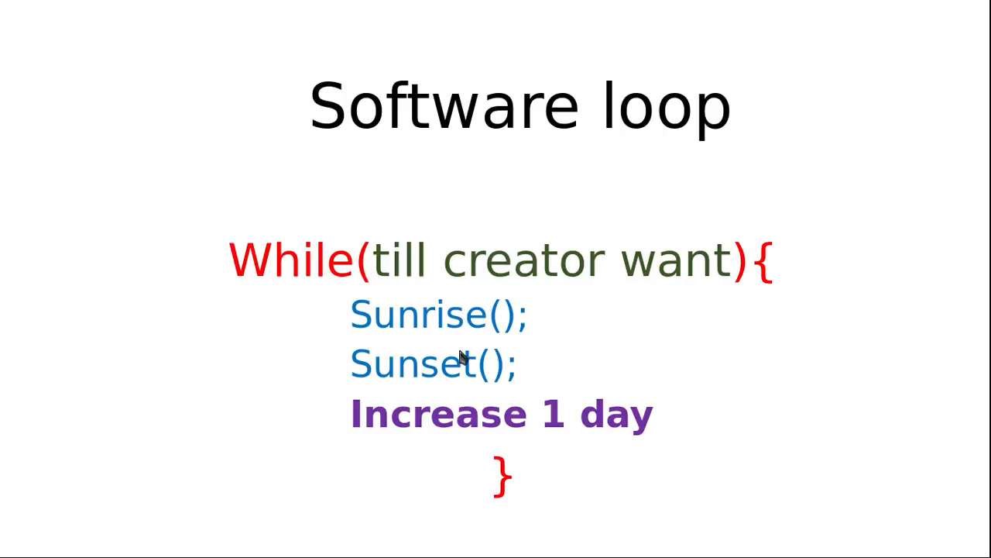
mouse_move(465, 386)
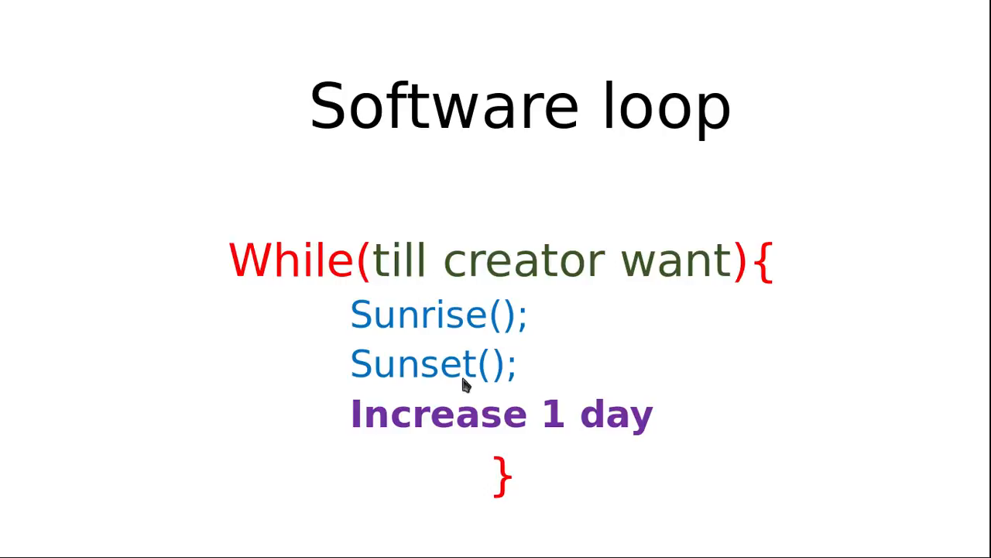
mouse_move(309, 328)
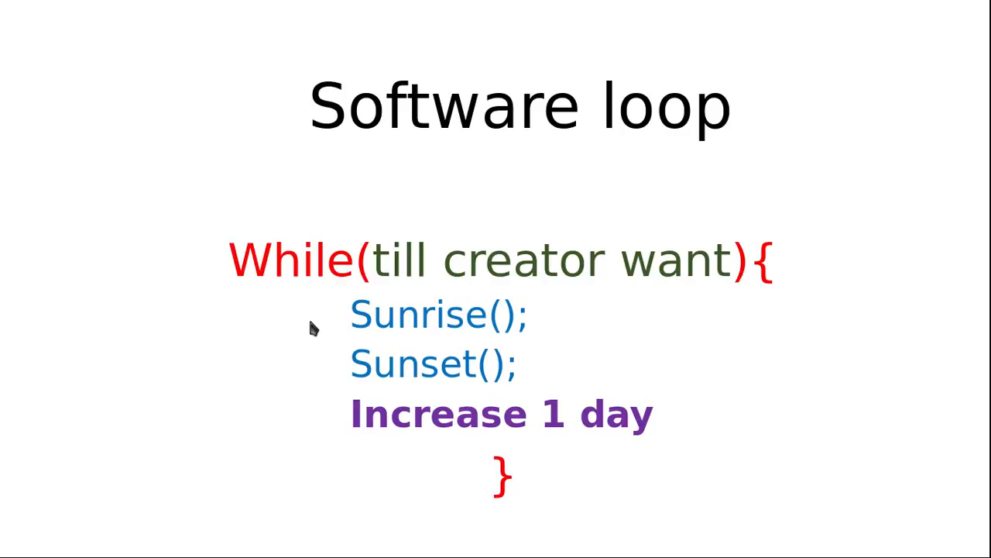
mouse_move(406, 250)
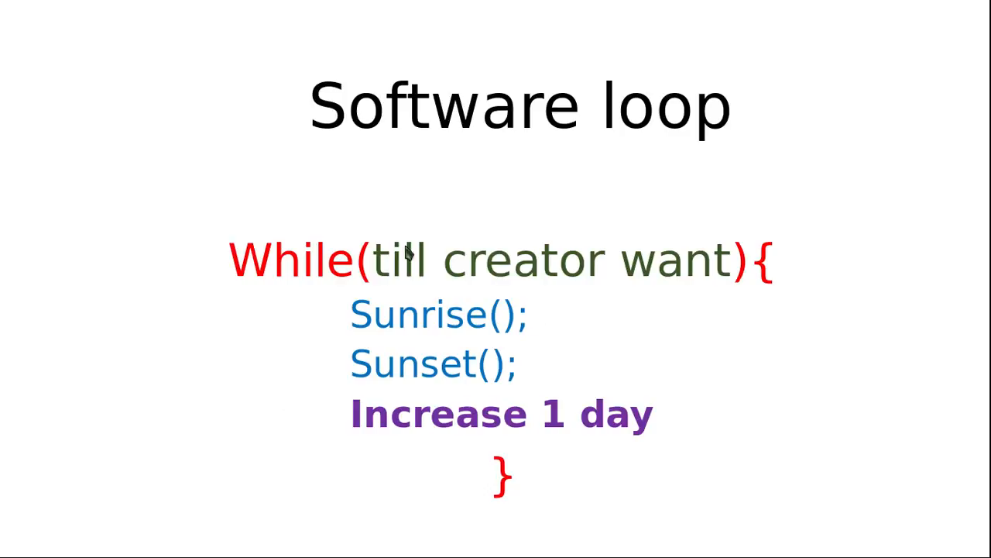
mouse_move(338, 431)
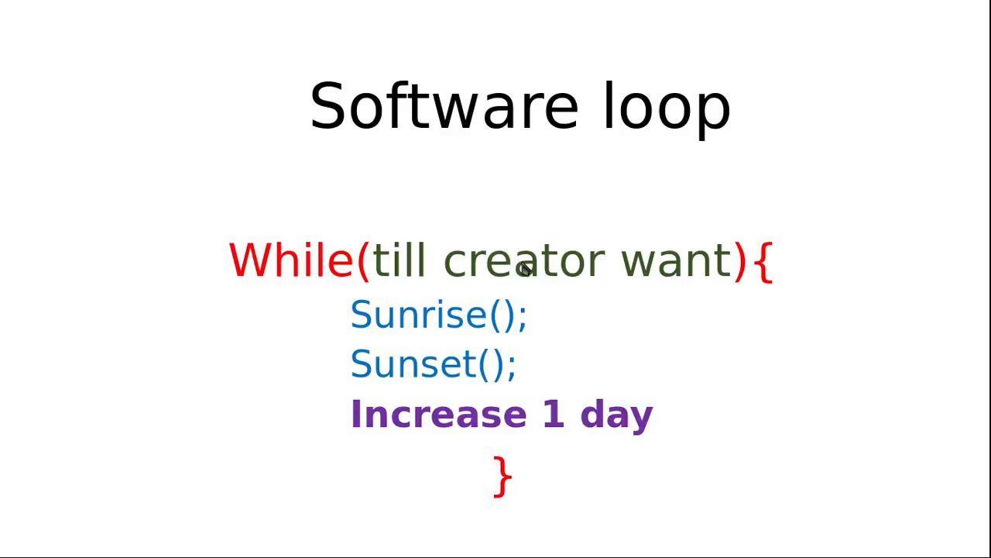
mouse_move(535, 270)
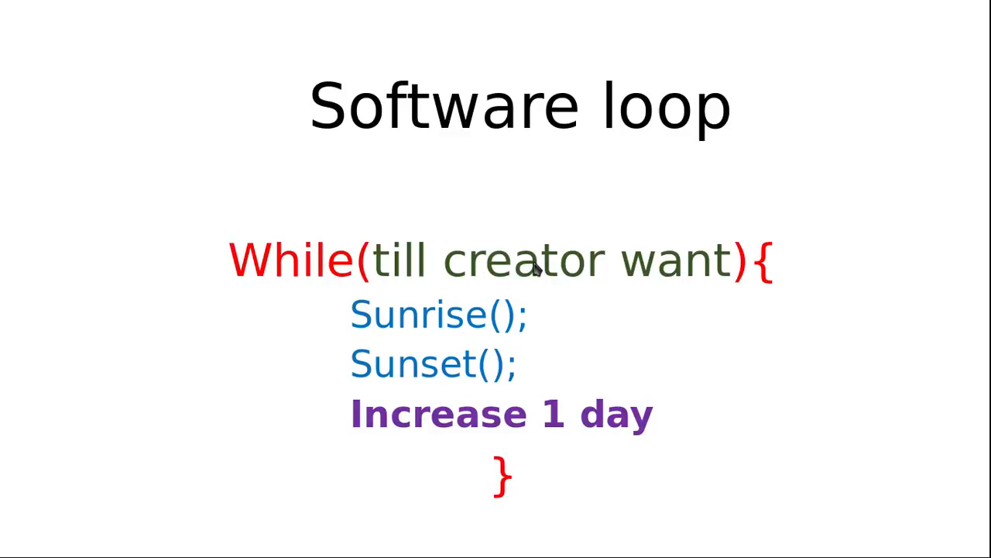
mouse_move(586, 267)
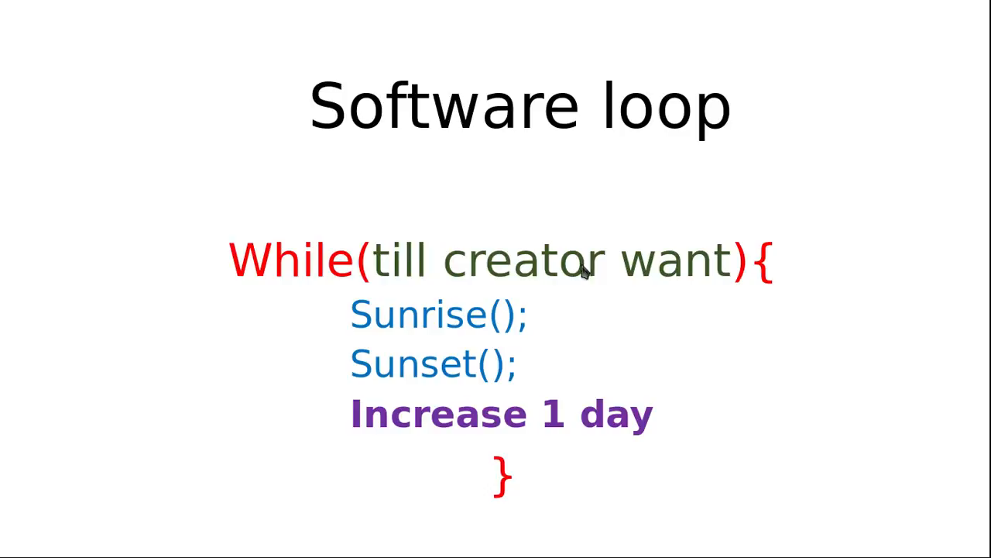
mouse_move(510, 281)
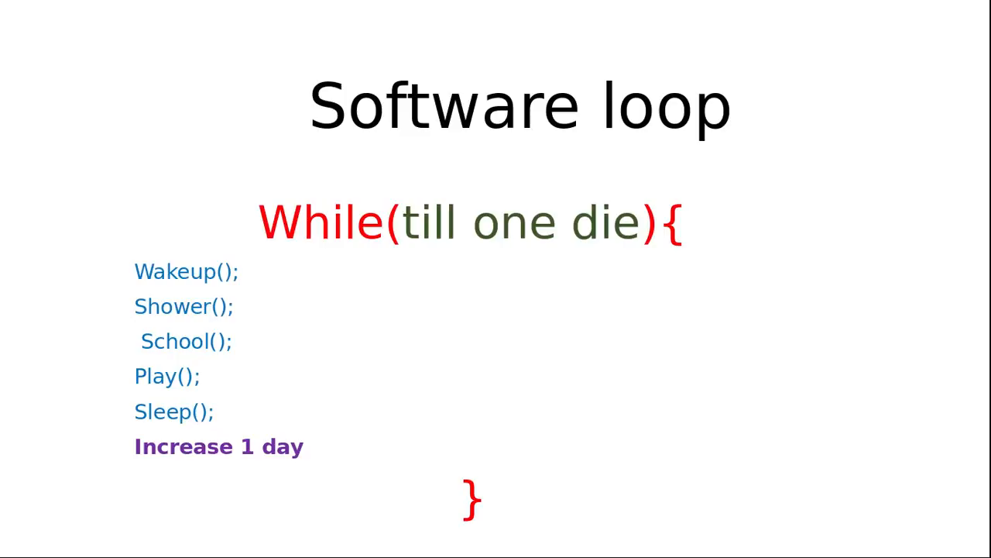
mouse_move(192, 326)
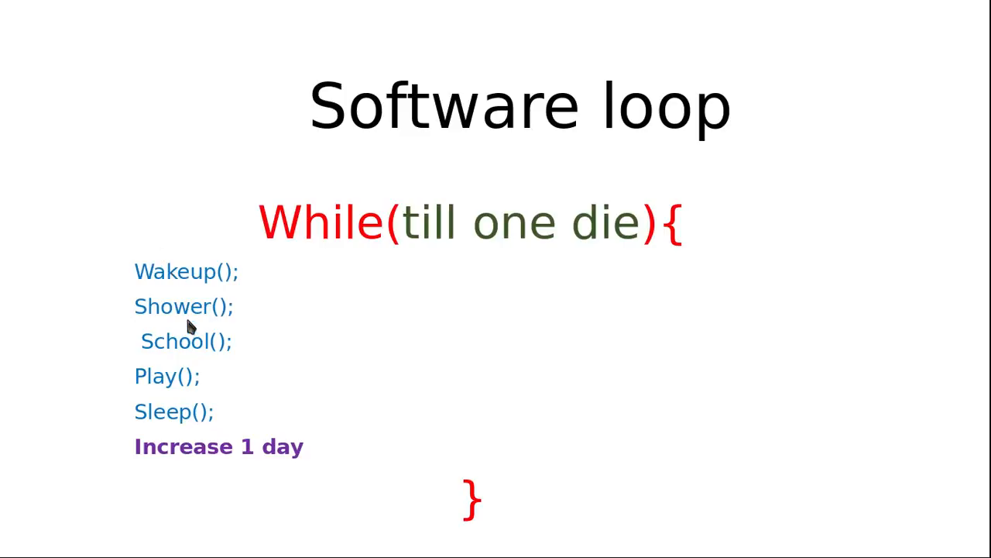
mouse_move(185, 380)
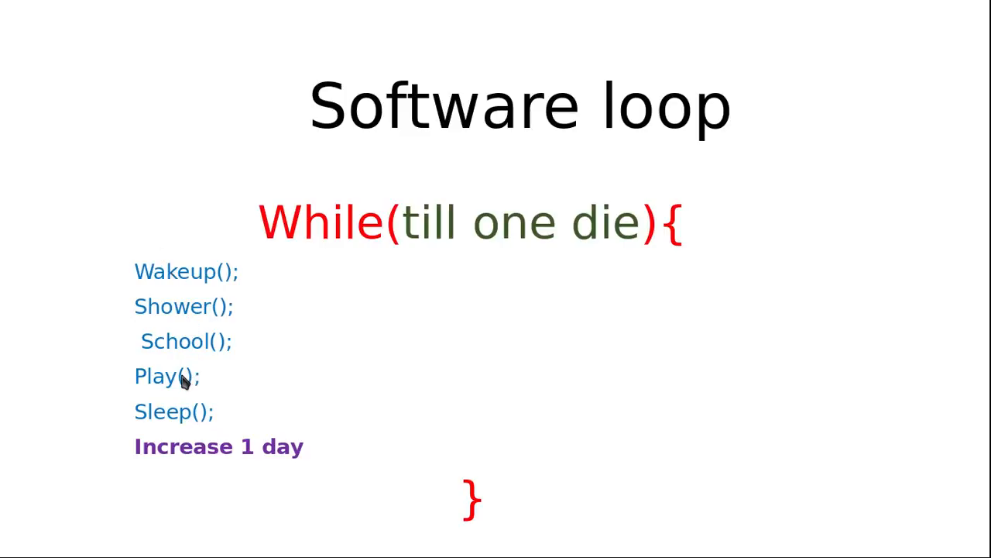
mouse_move(232, 450)
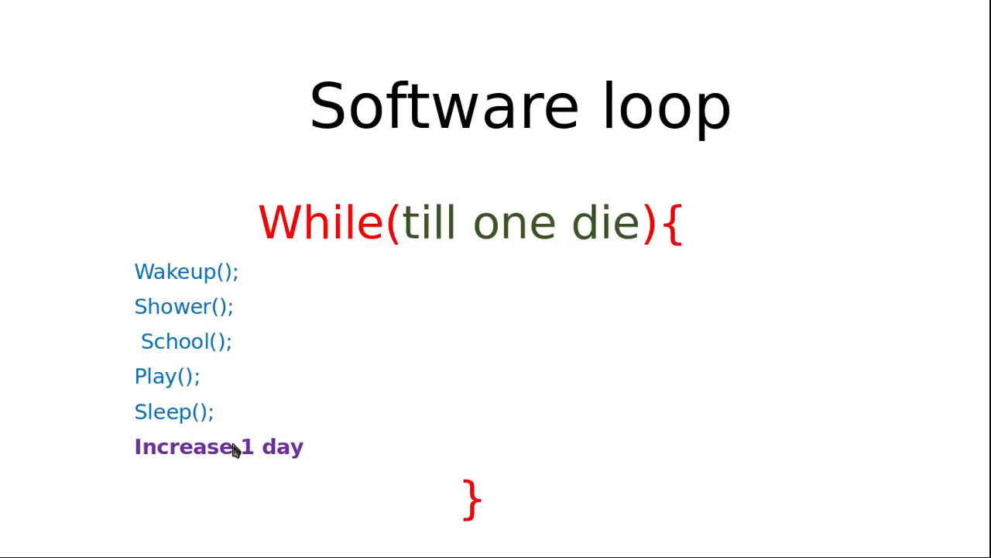
mouse_move(502, 235)
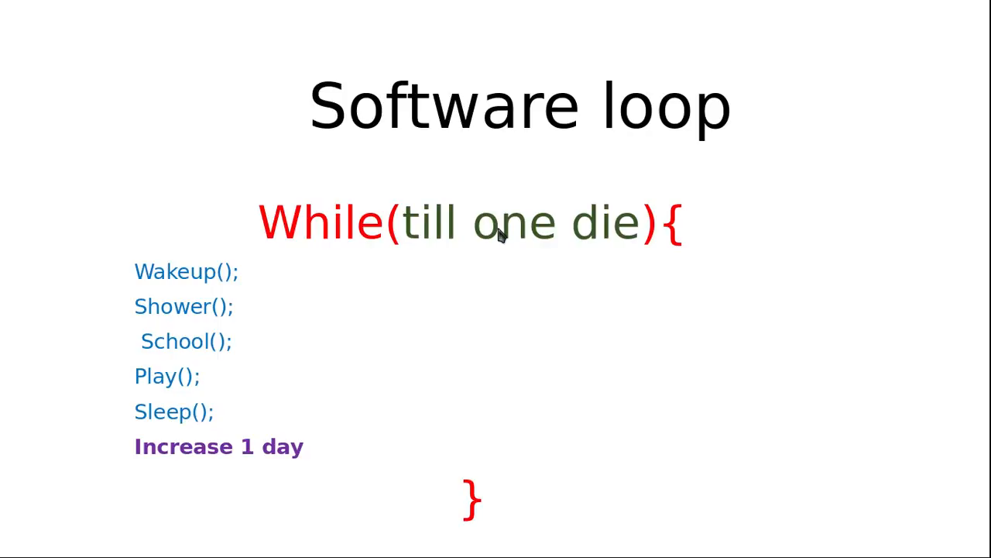
mouse_move(162, 362)
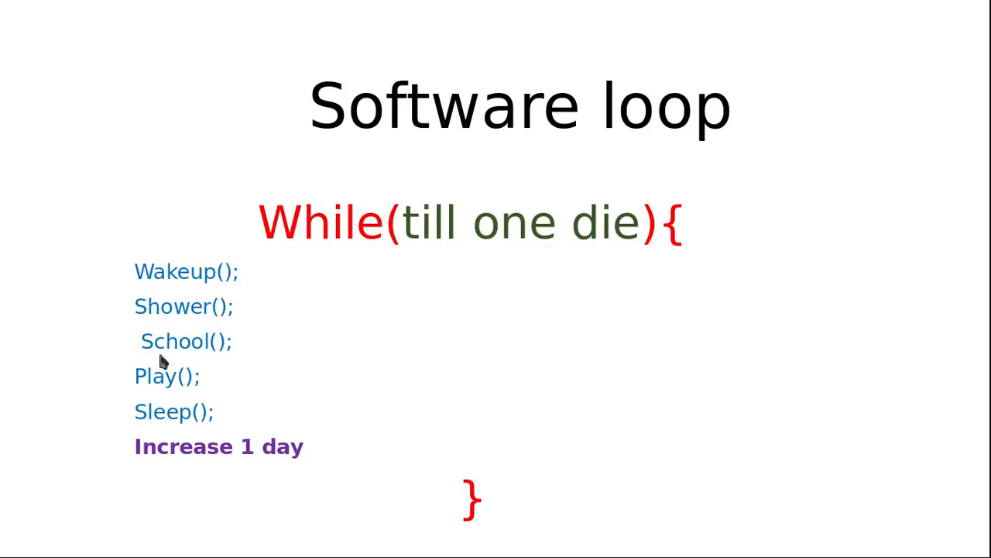
mouse_move(216, 421)
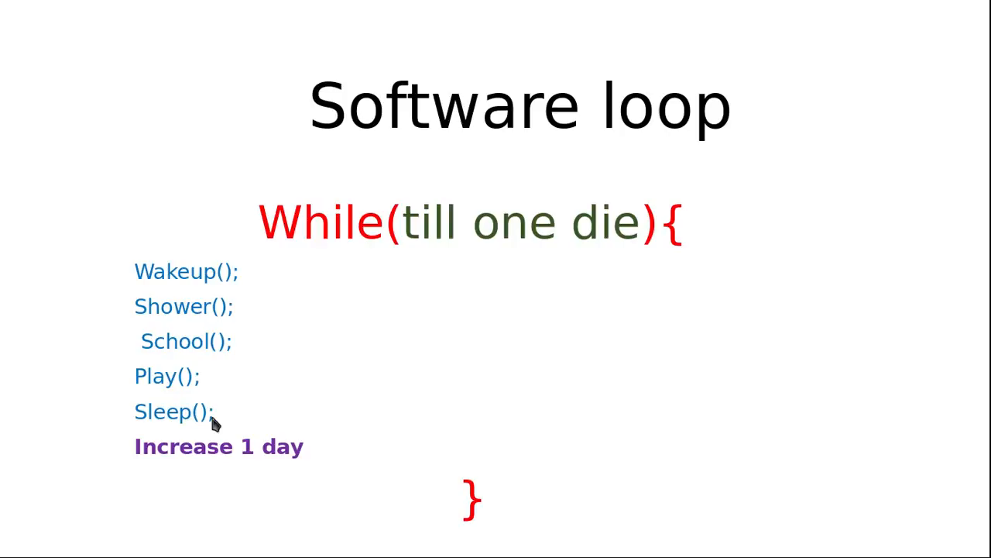
mouse_move(424, 266)
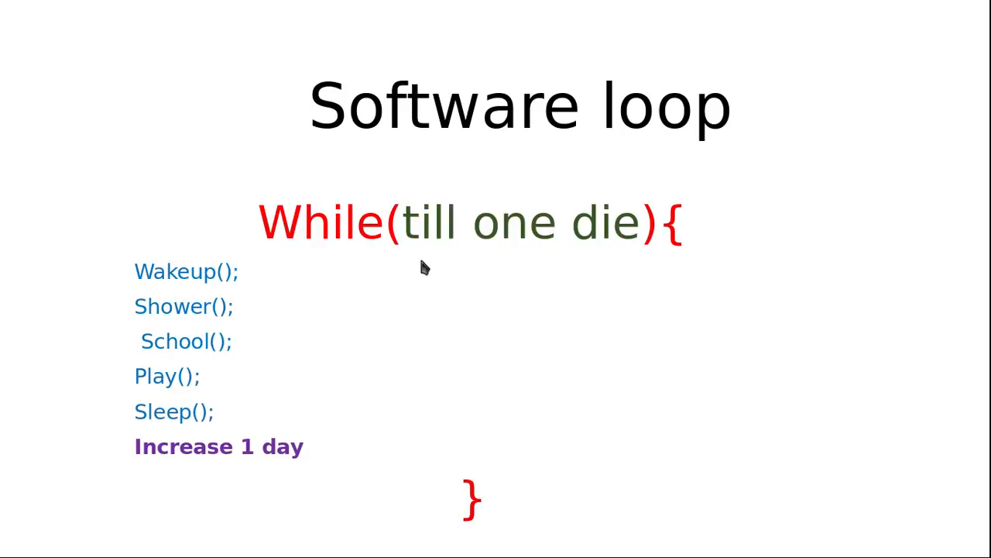
mouse_move(294, 251)
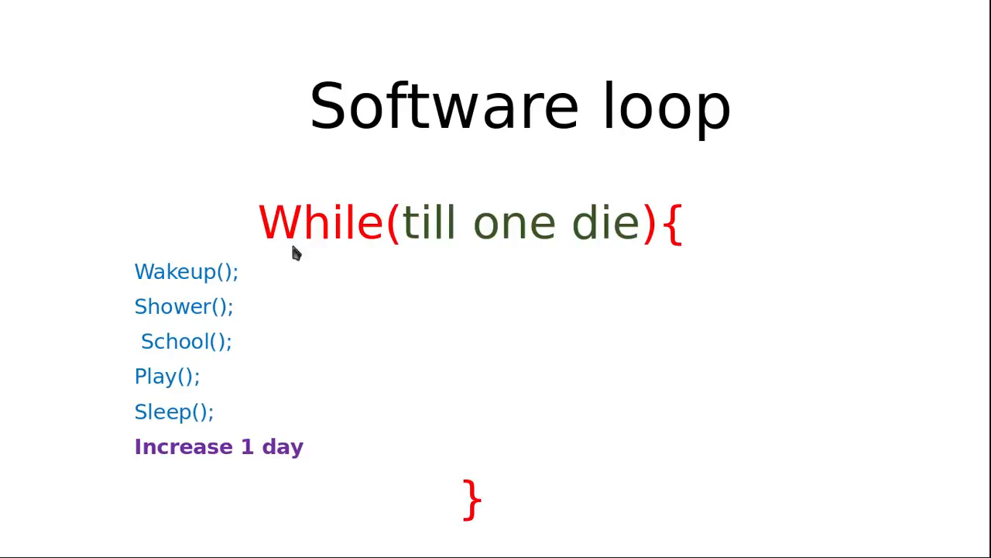
mouse_move(313, 263)
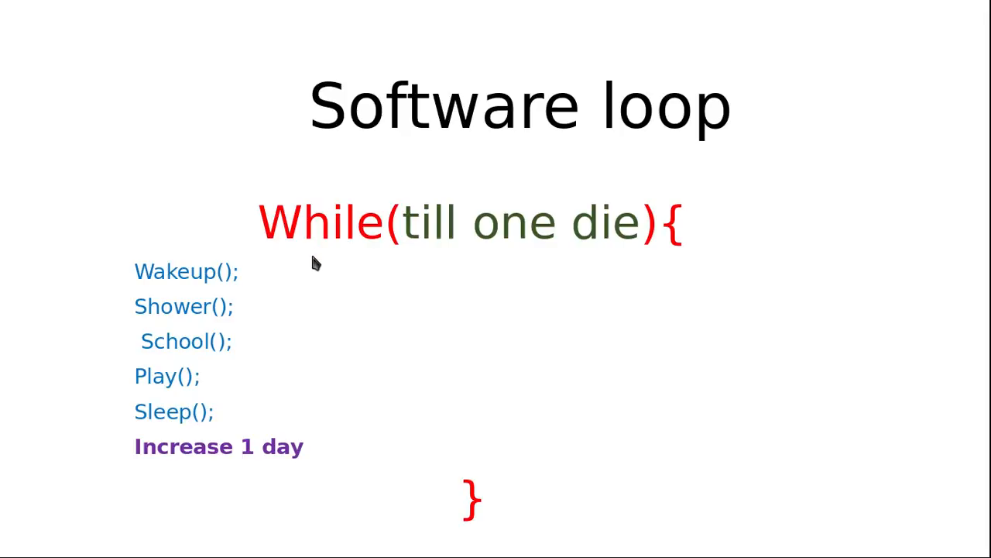
mouse_move(189, 298)
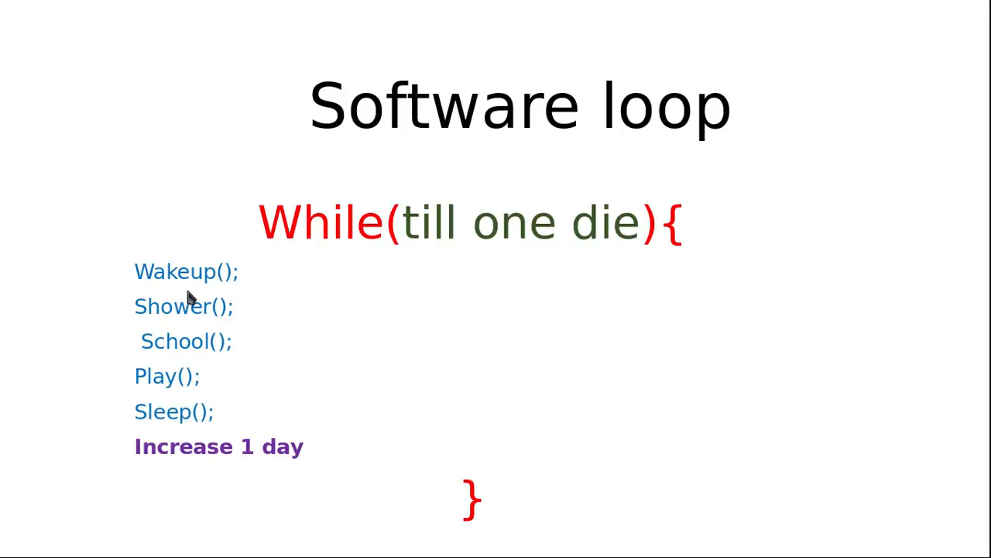
mouse_move(310, 418)
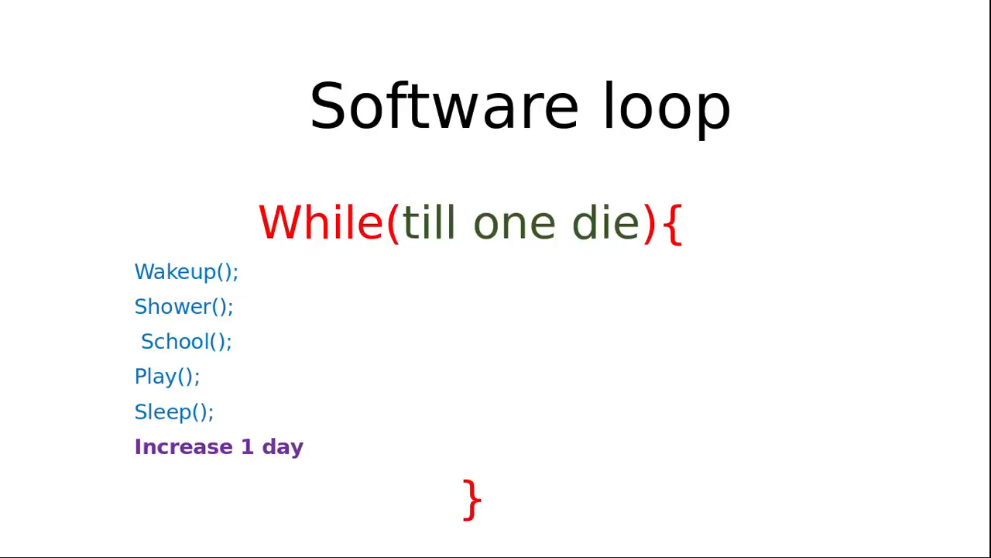
mouse_move(581, 334)
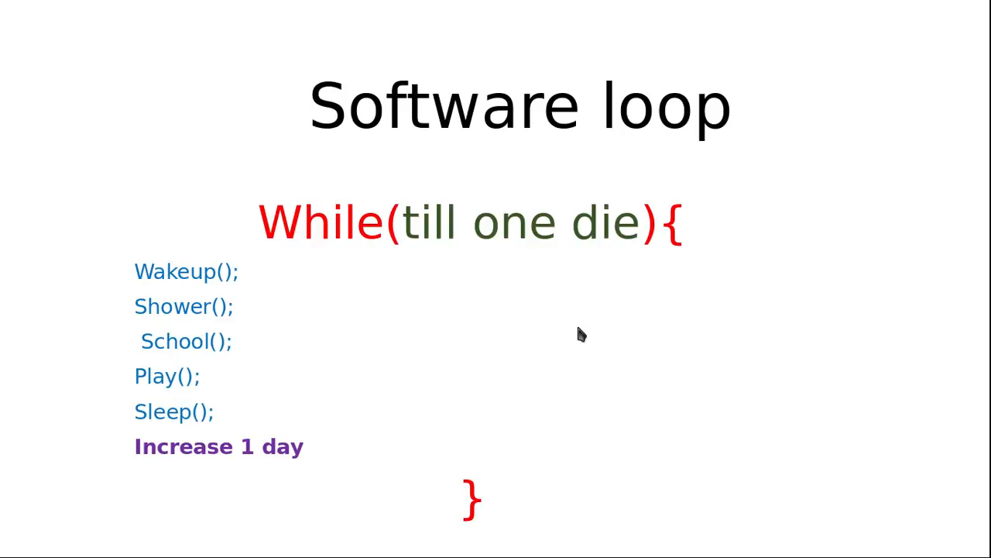